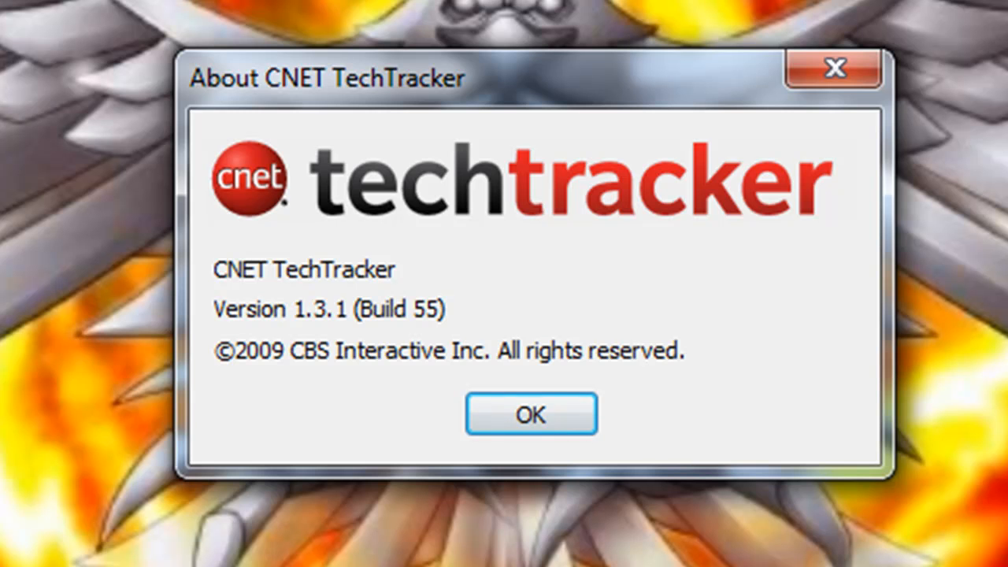
Dismiss the About CNET TechTracker dialog showing version 1.3.1 (Build 55).
{"action": "left_click", "coordinate": [531, 412]}
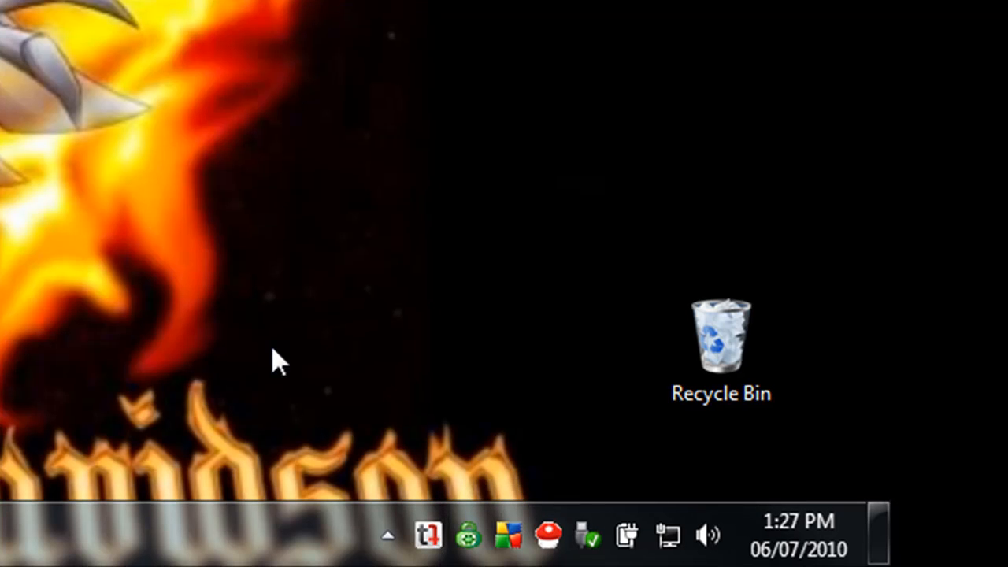
{"action": "mouse_move", "coordinate": [349, 428]}
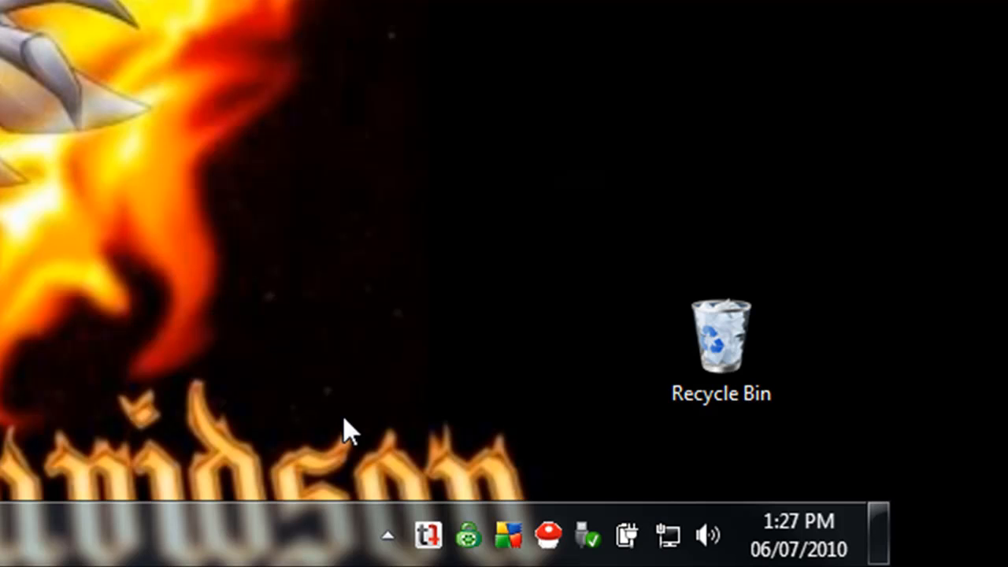
{"action": "mouse_move", "coordinate": [441, 480]}
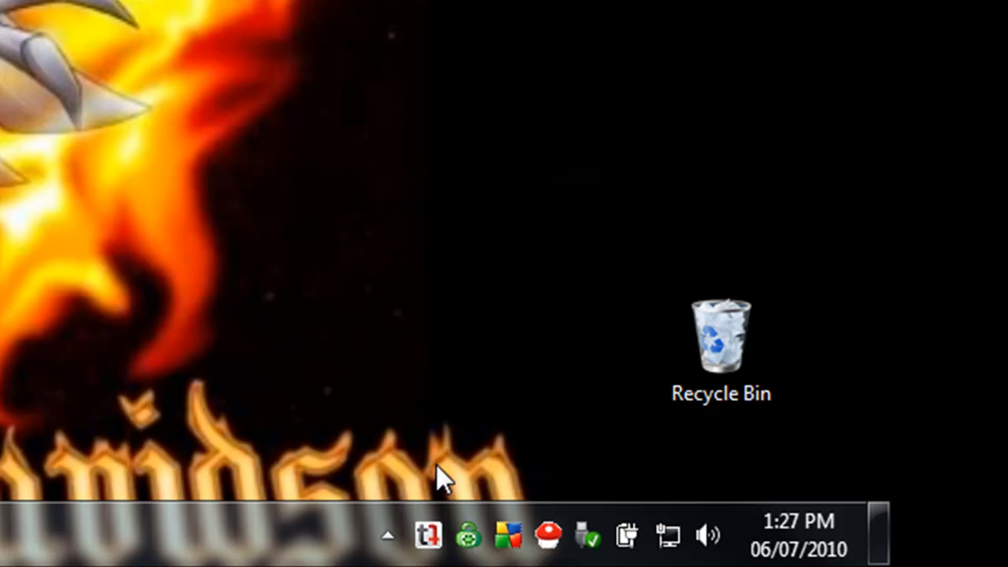
{"action": "mouse_move", "coordinate": [429, 536]}
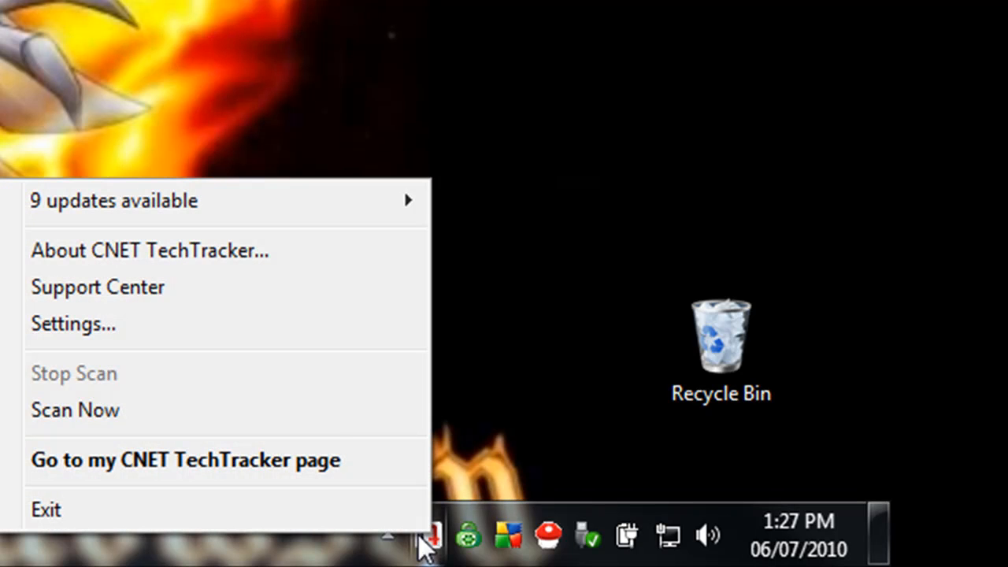
{"action": "mouse_move", "coordinate": [260, 425]}
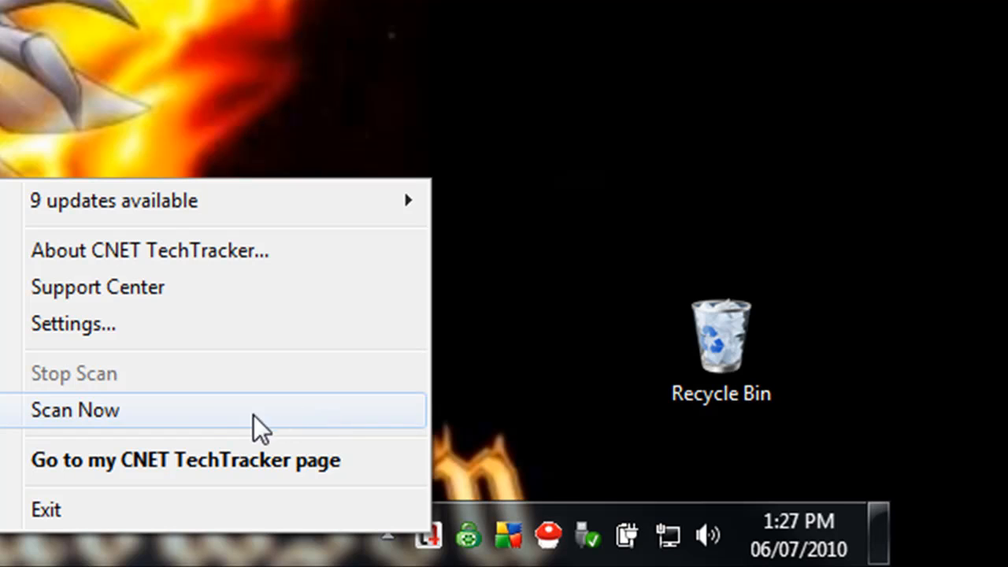
{"action": "mouse_move", "coordinate": [158, 425]}
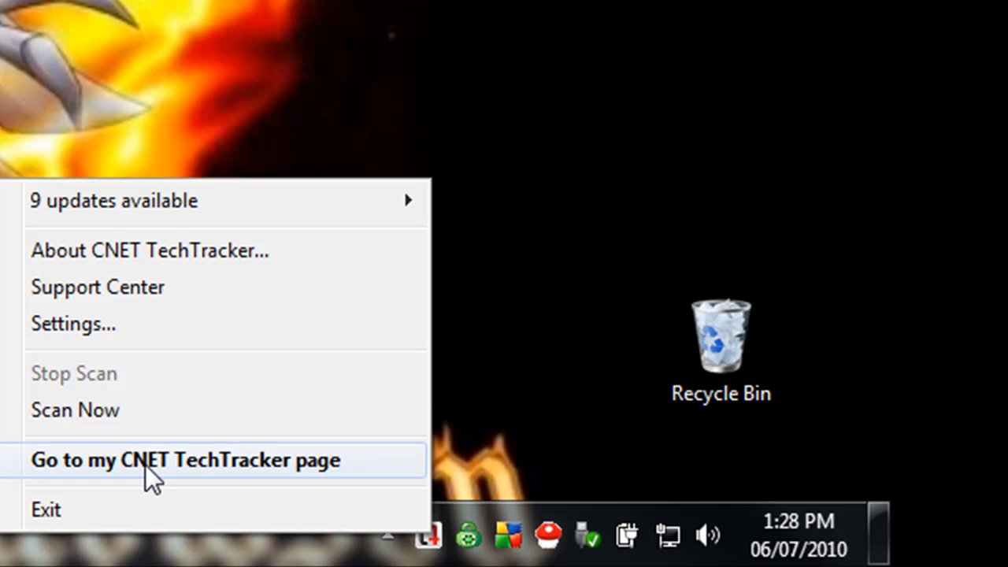
Go to the personal CNET TechTracker web page from the tray quick menu.
{"action": "left_click", "coordinate": [186, 460]}
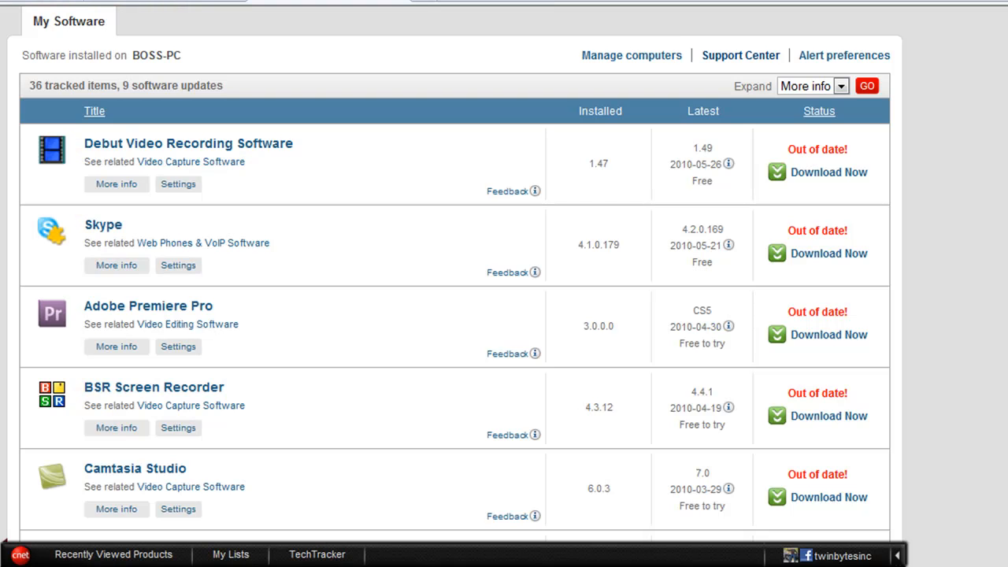
{"action": "mouse_move", "coordinate": [485, 356]}
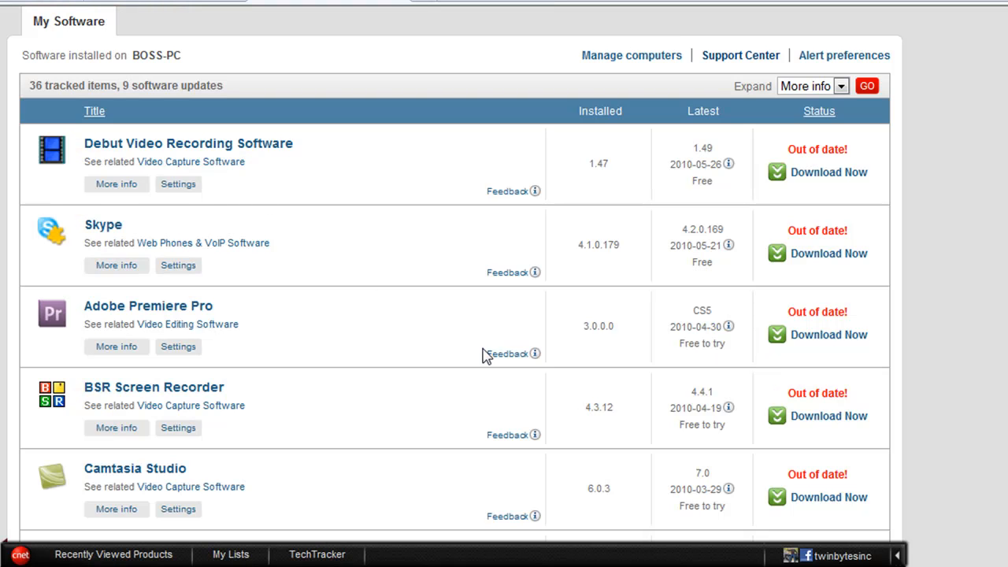
{"action": "mouse_move", "coordinate": [393, 372]}
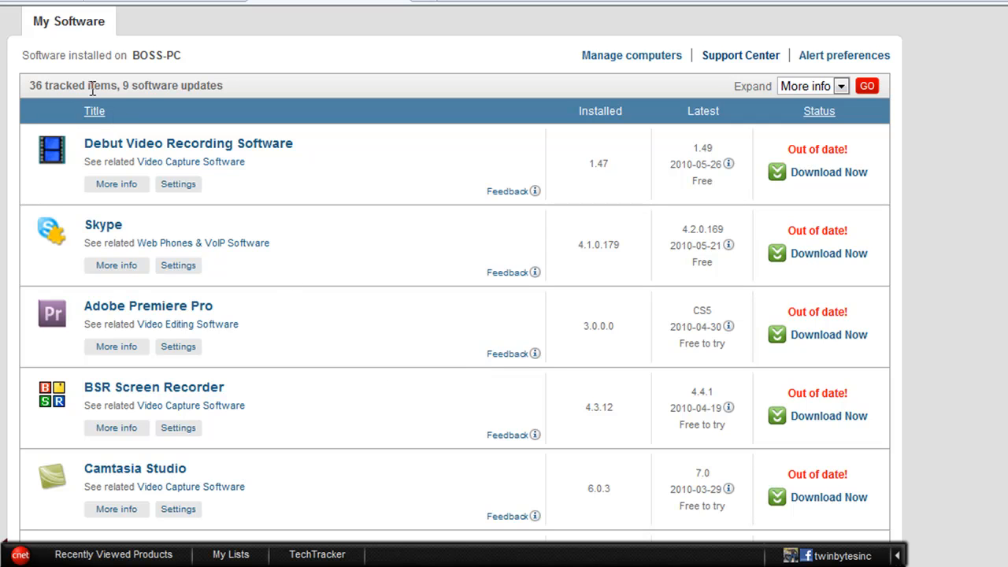
{"action": "mouse_move", "coordinate": [173, 102]}
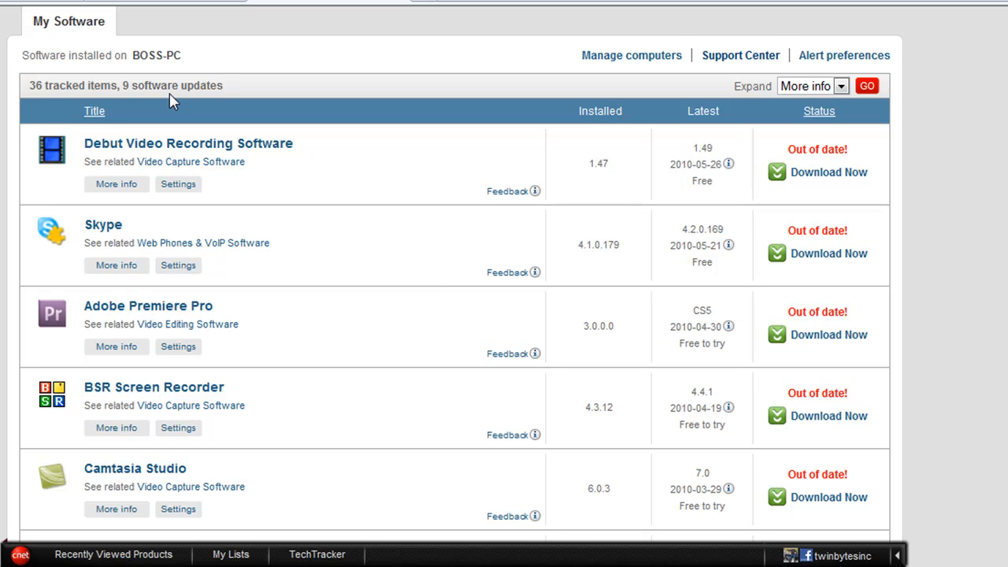
{"action": "mouse_move", "coordinate": [179, 104]}
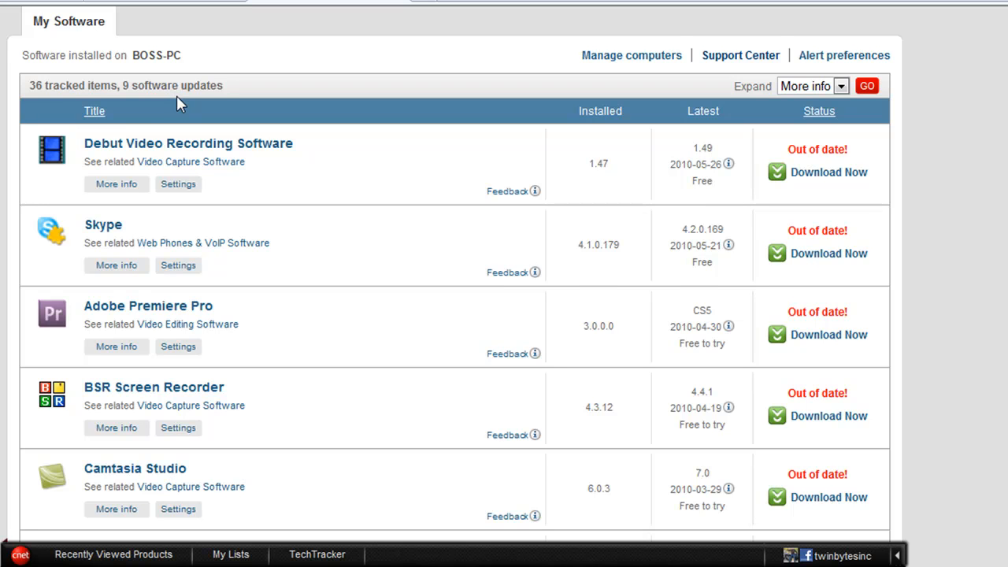
{"action": "mouse_move", "coordinate": [175, 118]}
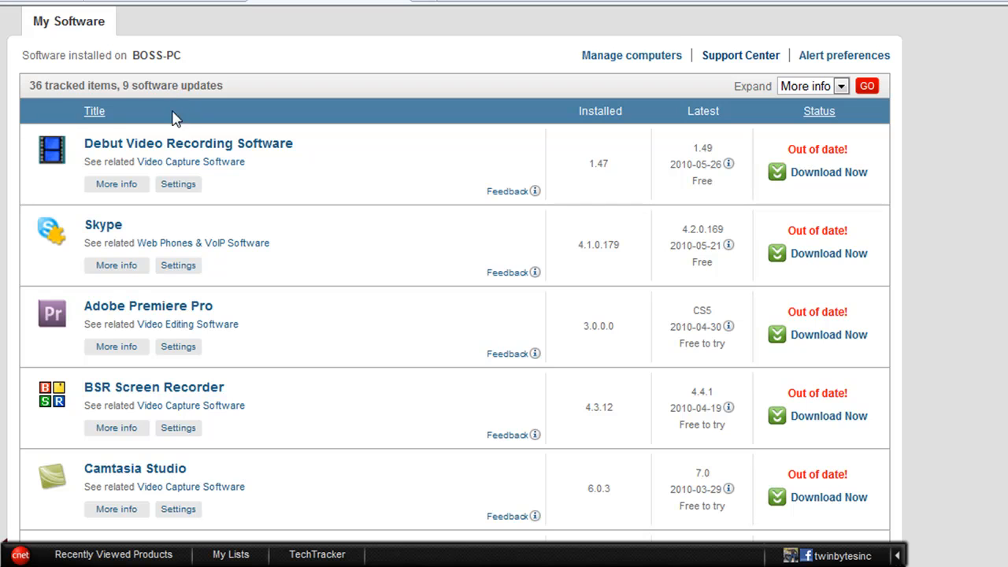
{"action": "mouse_move", "coordinate": [626, 143]}
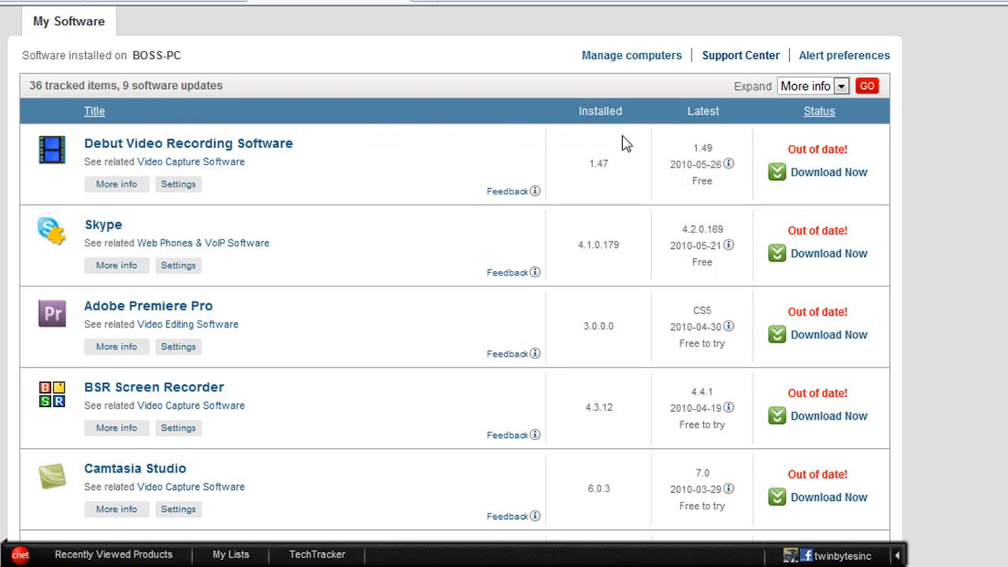
{"action": "mouse_move", "coordinate": [624, 156]}
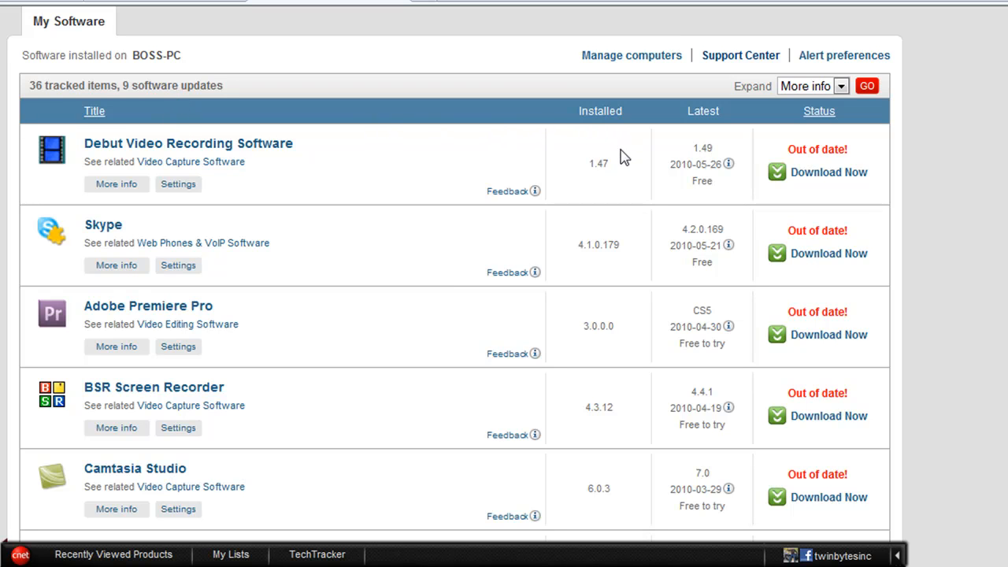
{"action": "mouse_move", "coordinate": [658, 154]}
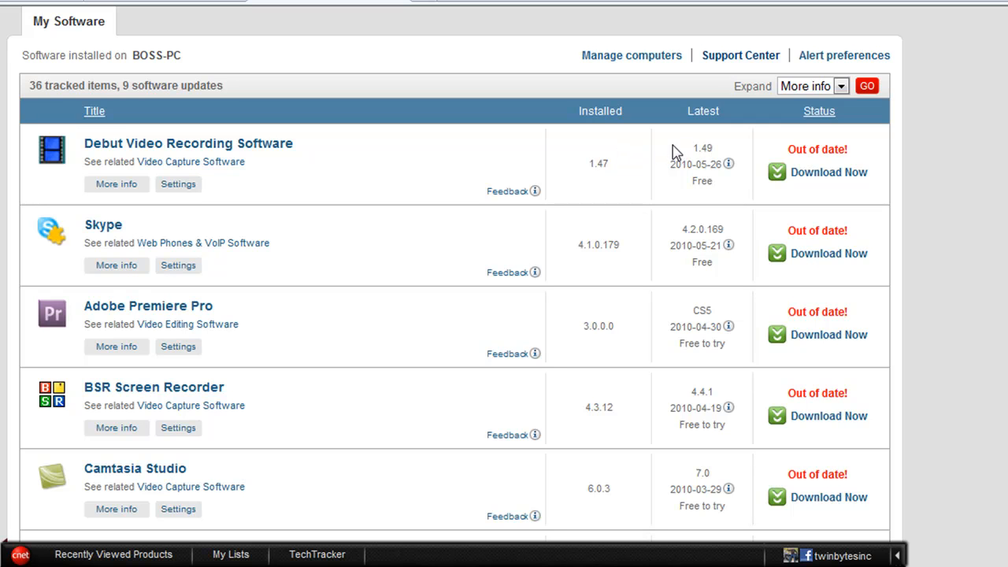
{"action": "mouse_move", "coordinate": [841, 144]}
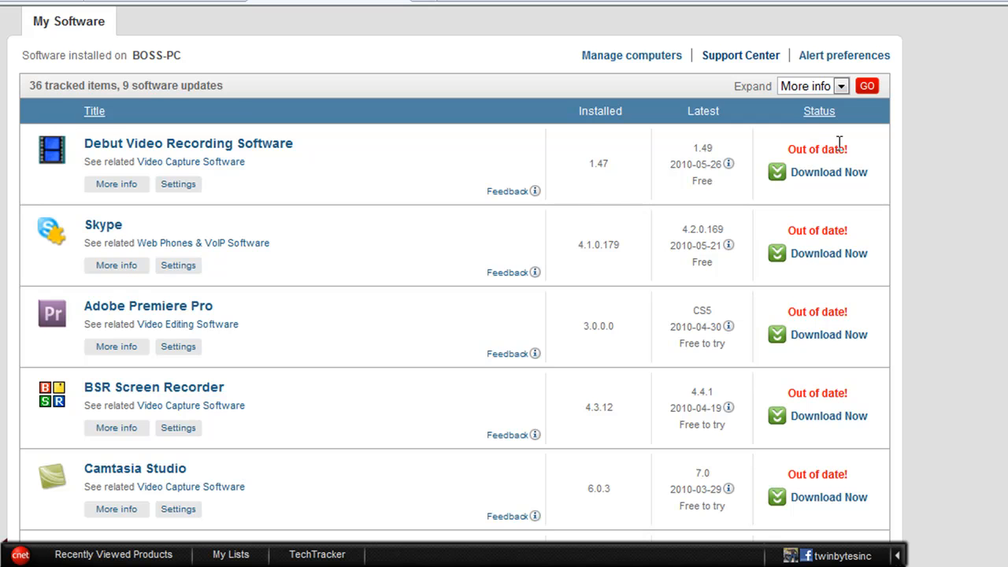
{"action": "mouse_move", "coordinate": [853, 165]}
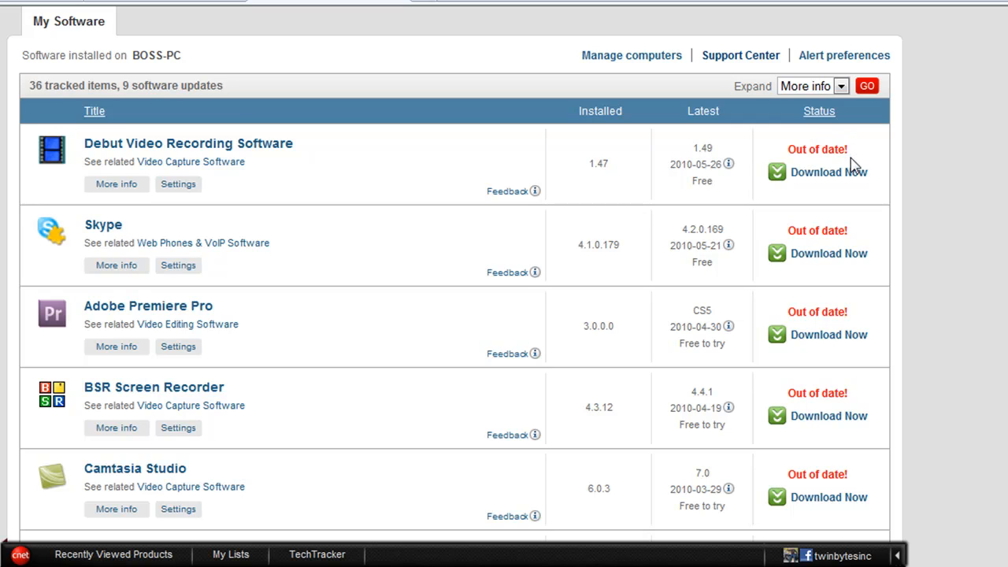
Reveal the remaining My Software entries, including Adobe Reader, Acronis True Image and Apple QuickTime statuses.
{"action": "scroll", "scroll_direction": "down", "scroll_amount": 3}
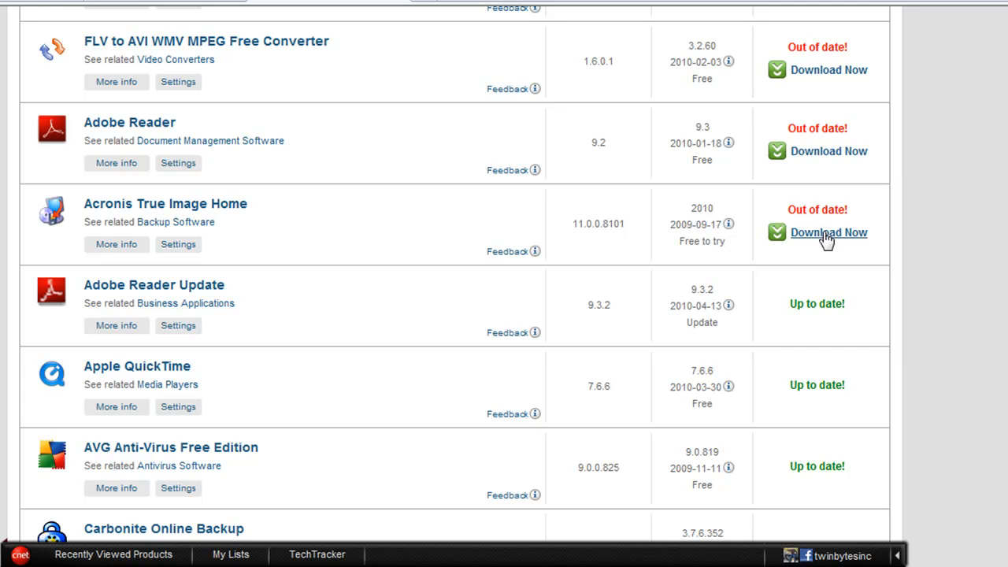
{"action": "mouse_move", "coordinate": [825, 242]}
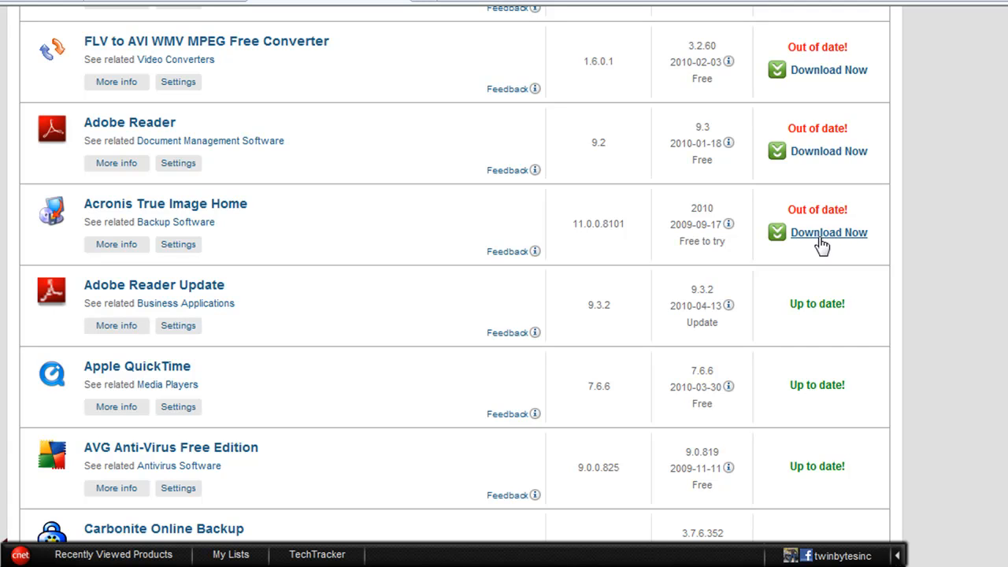
{"action": "mouse_move", "coordinate": [901, 220]}
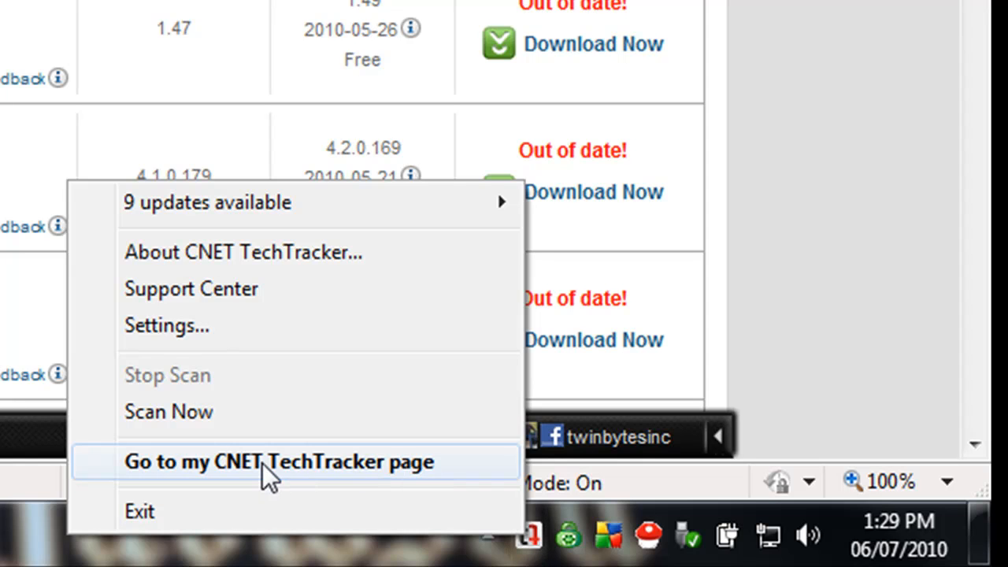
{"action": "mouse_move", "coordinate": [207, 481]}
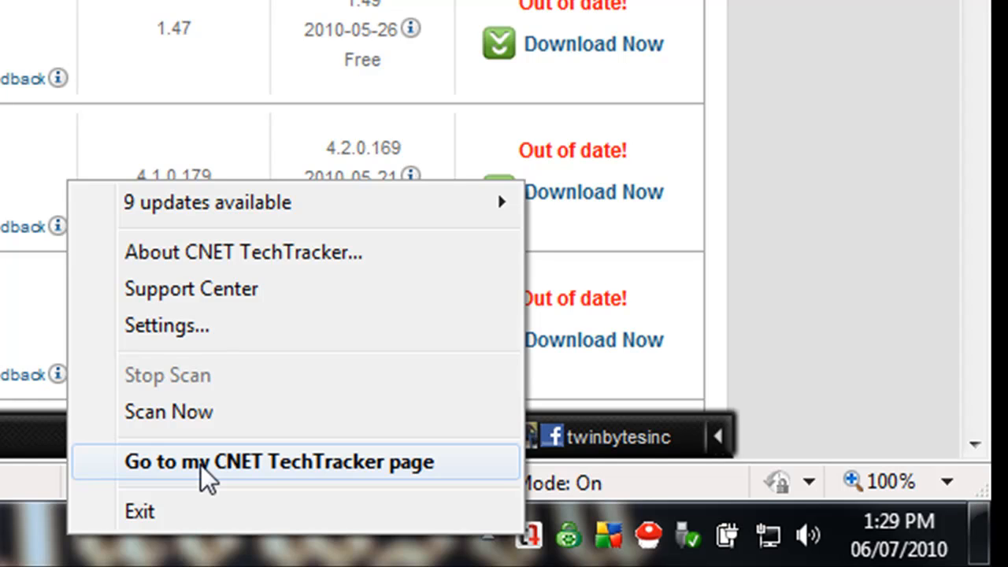
{"action": "mouse_move", "coordinate": [252, 422]}
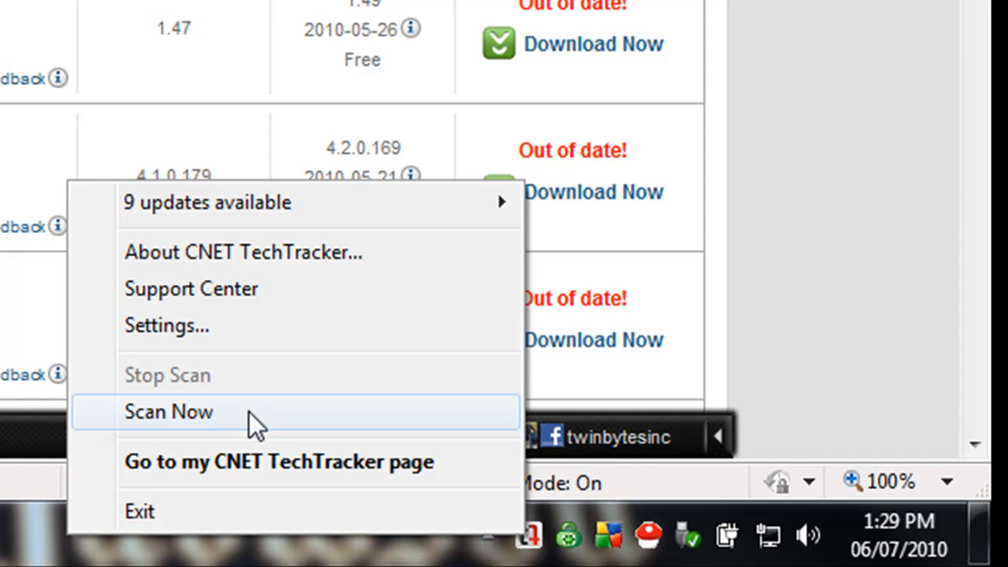
{"action": "mouse_move", "coordinate": [260, 463]}
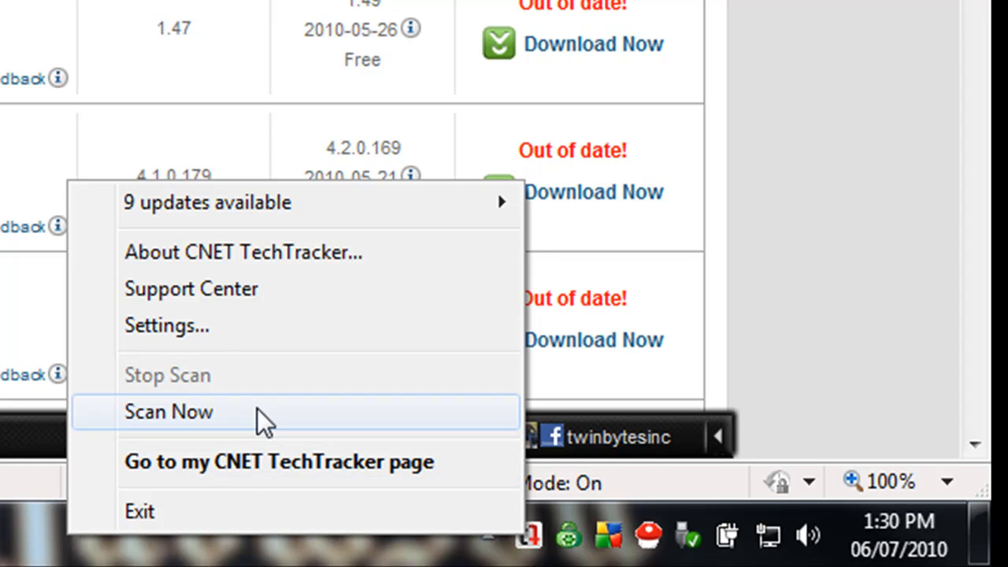
{"action": "mouse_move", "coordinate": [264, 472]}
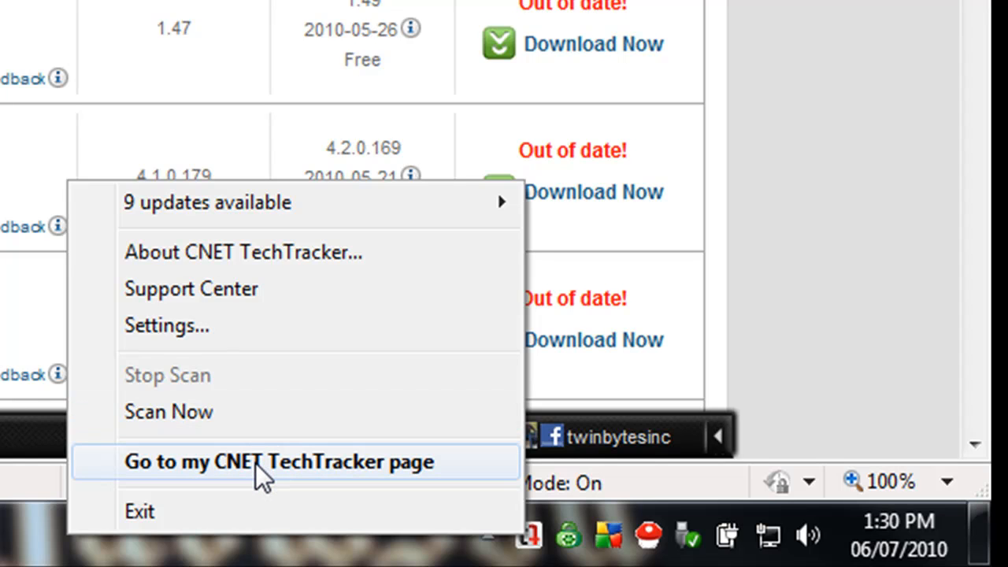
{"action": "mouse_move", "coordinate": [271, 413]}
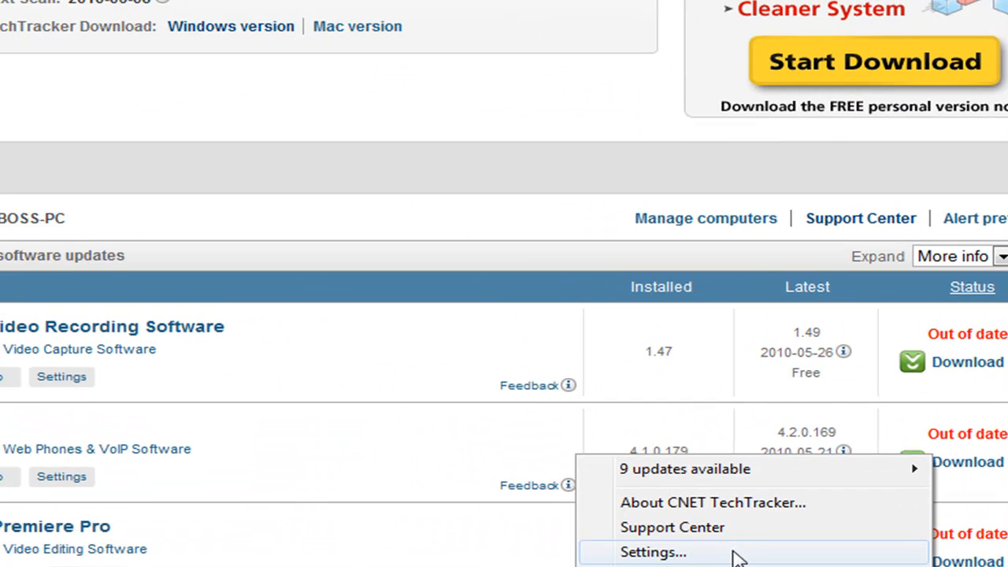
Review the daily scan frequency in Settings, close it, and bring the tray quick menu back up.
{"action": "left_click", "coordinate": [652, 551]}
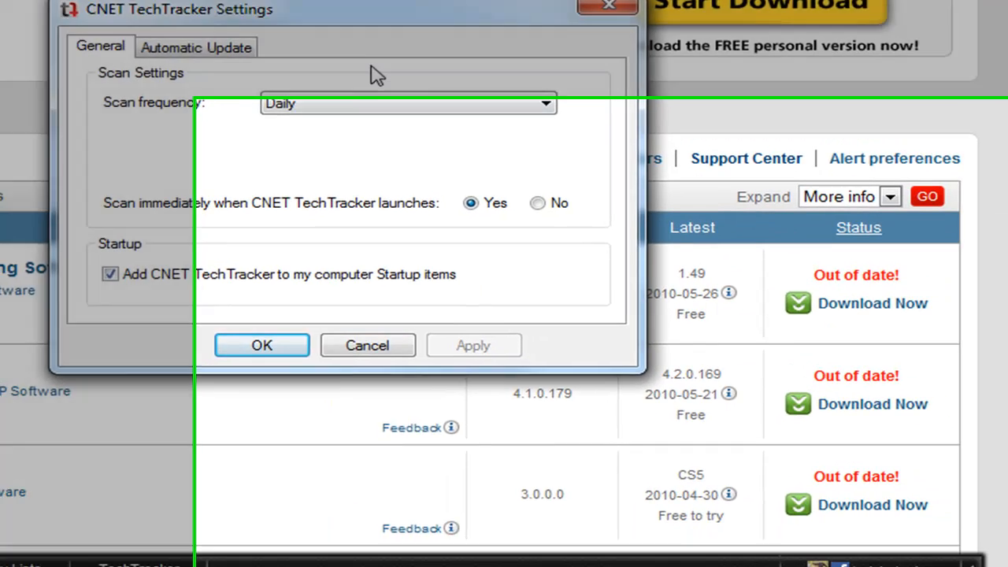
{"action": "left_click", "coordinate": [261, 345]}
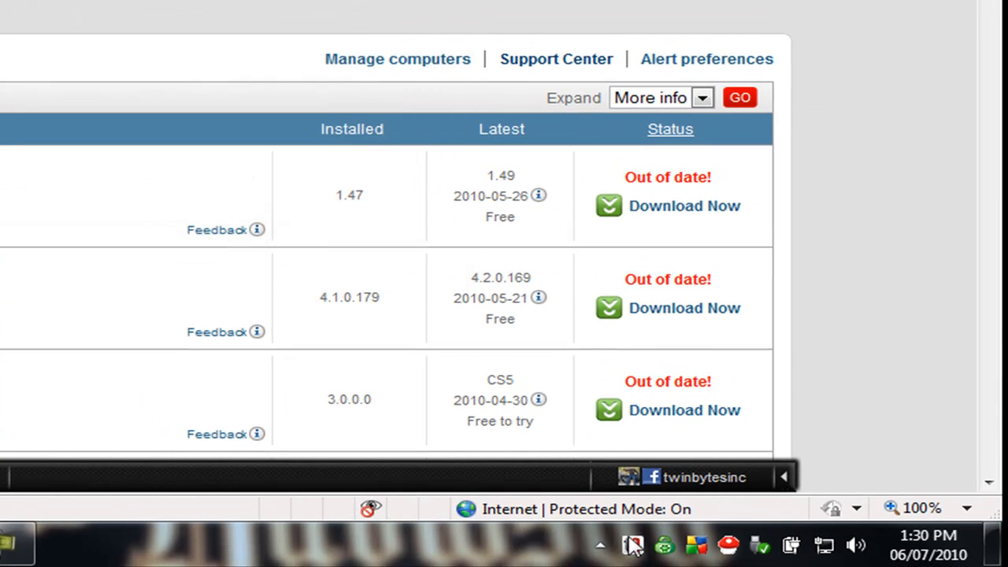
{"action": "right_click", "coordinate": [633, 545]}
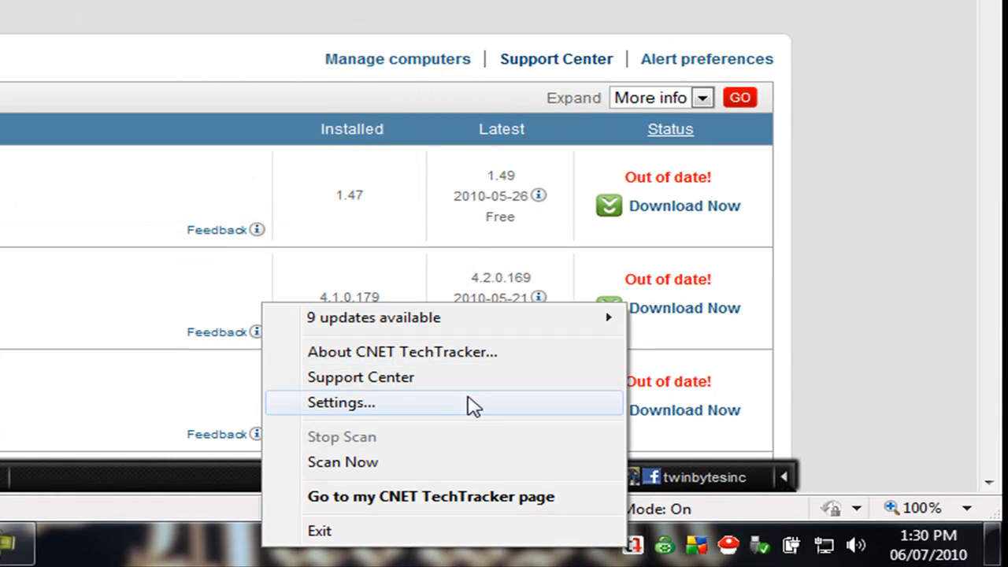
{"action": "mouse_move", "coordinate": [472, 387]}
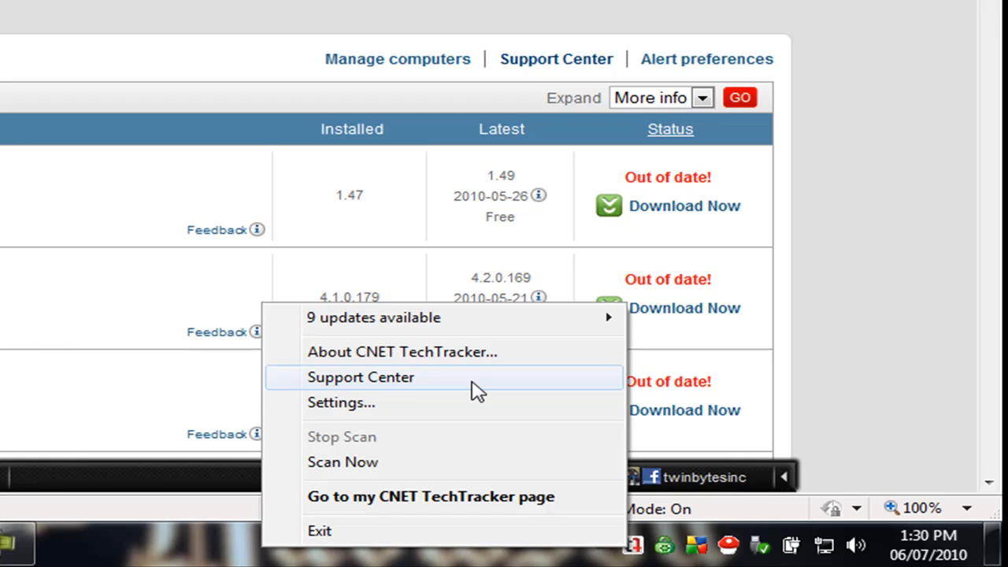